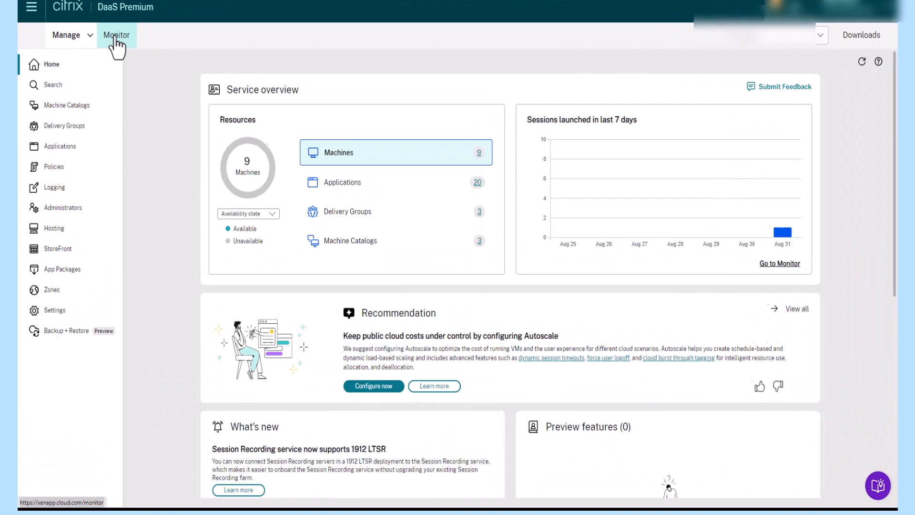
# Step: Open the Monitor dashboard with its connected sessions and average logon duration charts
pyautogui.click(117, 35)
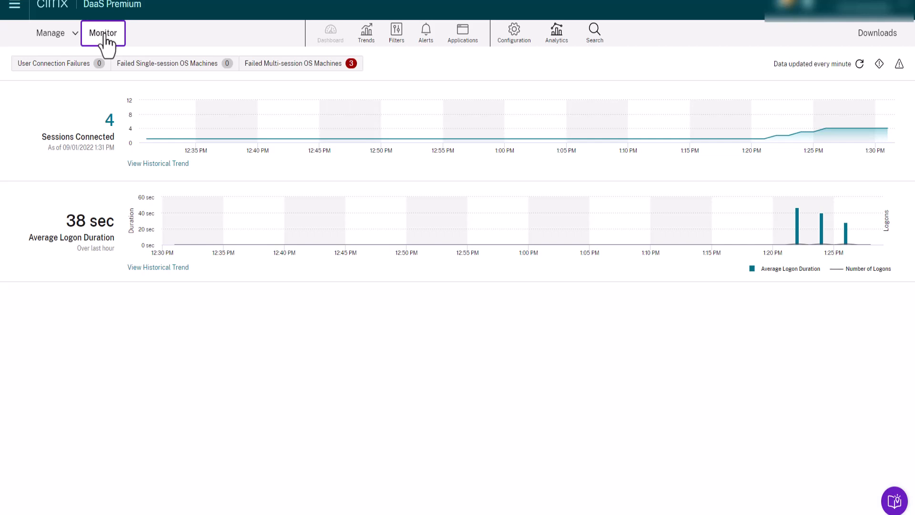
pyautogui.click(294, 63)
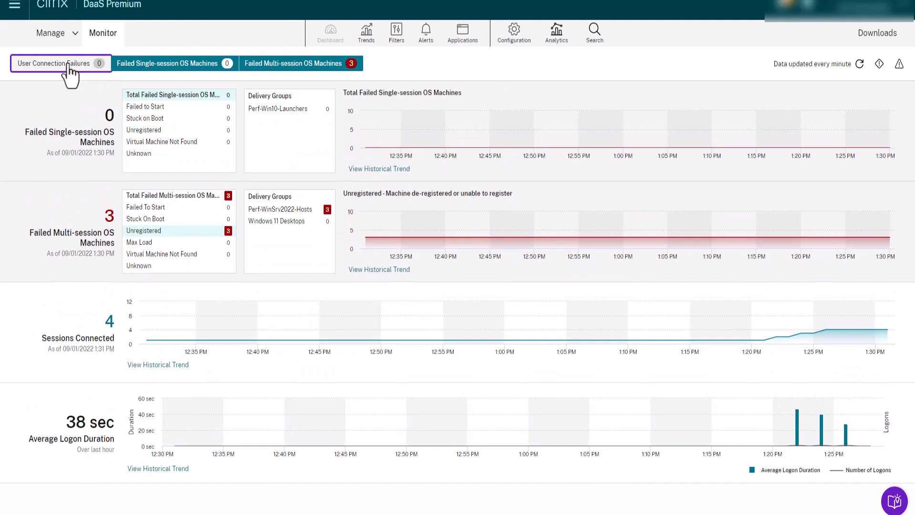
# Step: Expand and collapse User Connection Failures, then collapse the Failed Single-session Machines panel
pyautogui.click(53, 62)
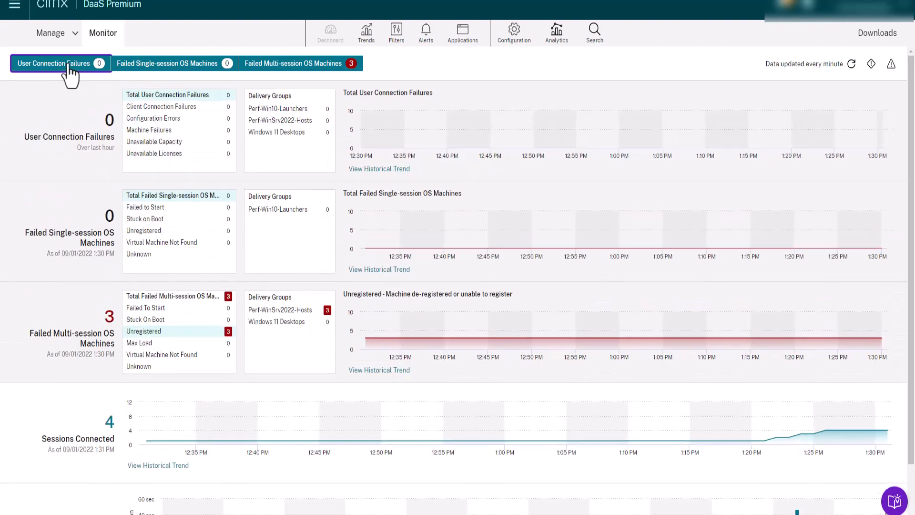
pyautogui.click(174, 62)
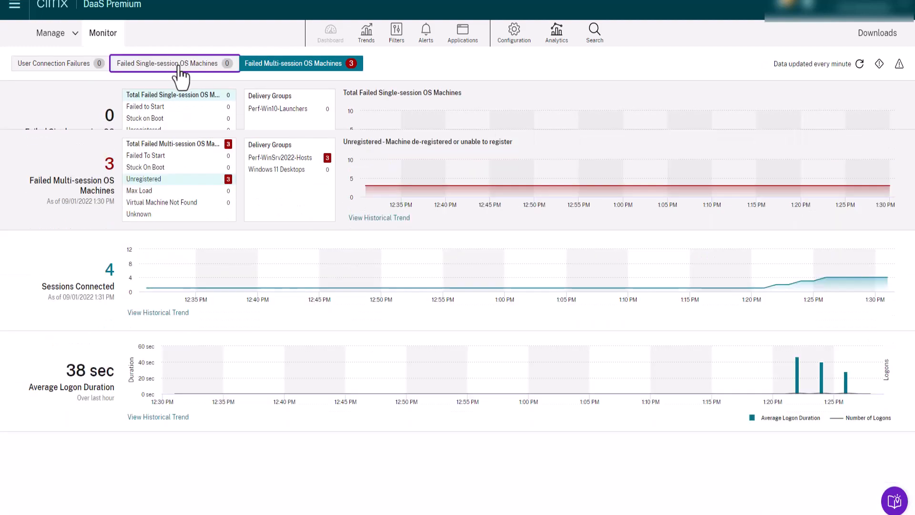
pyautogui.click(294, 63)
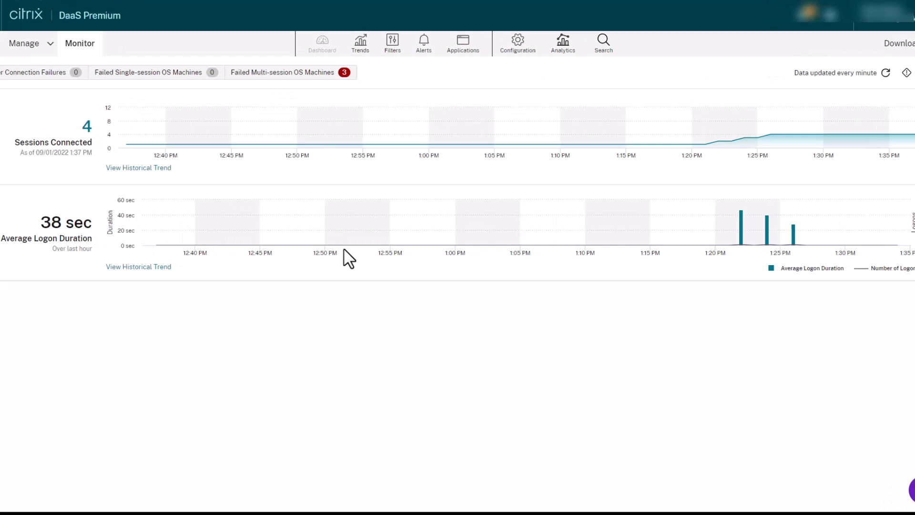
pyautogui.moveTo(604, 42)
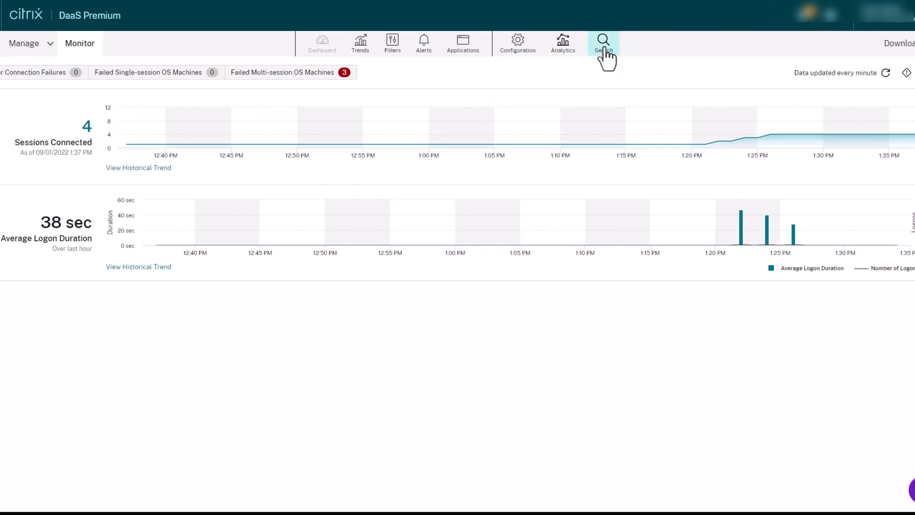
# Step: Open the user search and enter 'user' in the Search for user box
pyautogui.click(603, 44)
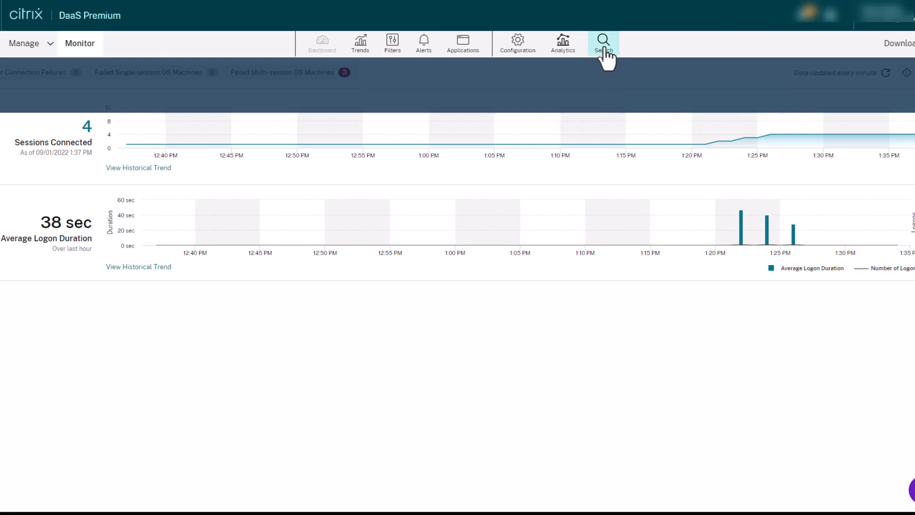
pyautogui.click(604, 42)
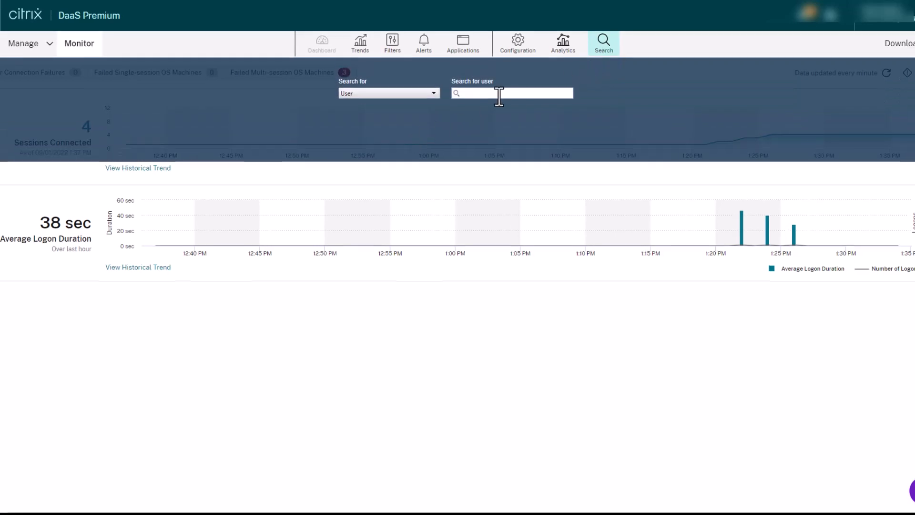
pyautogui.write('user')
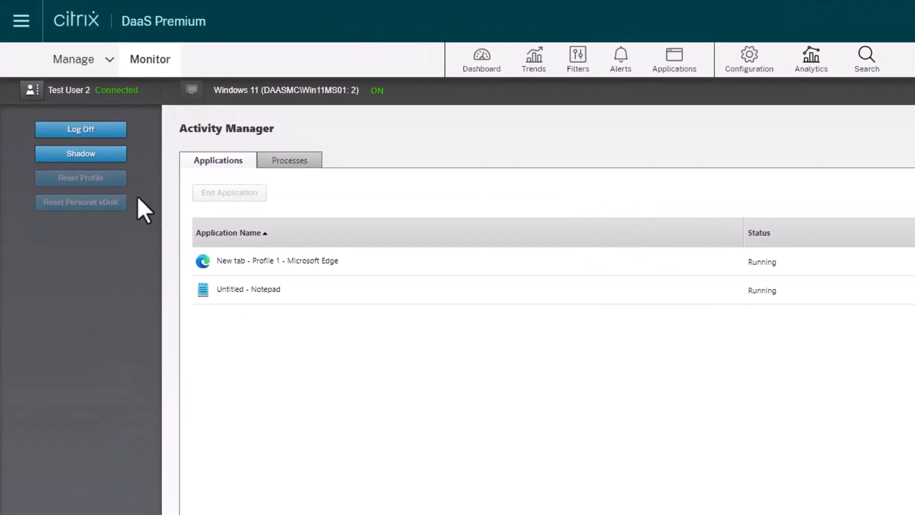
pyautogui.moveTo(81, 153)
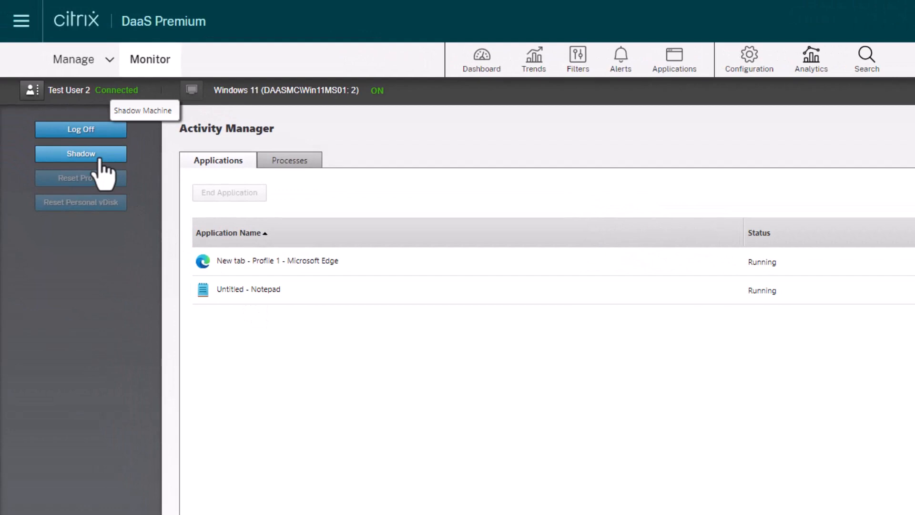
# Step: Shadow the test user's Windows 11 session and view its Activity Manager processes
pyautogui.click(289, 160)
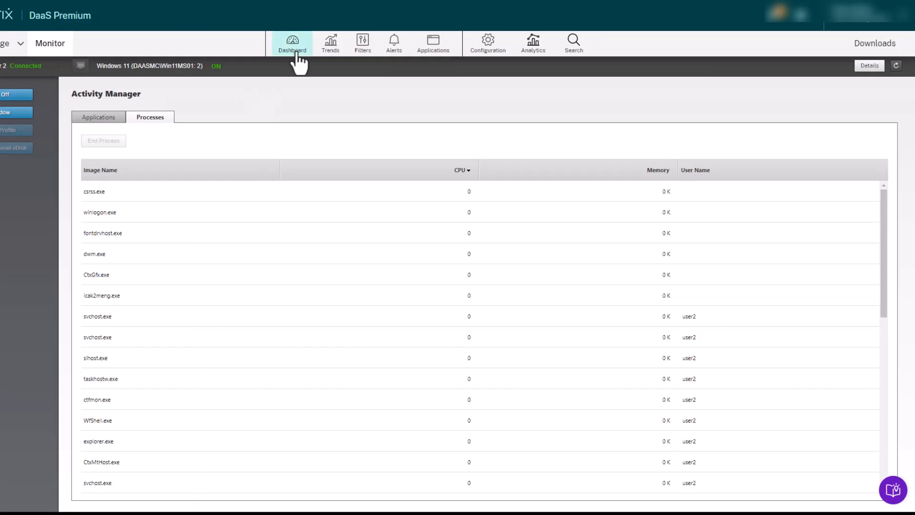
# Step: Return to the Dashboard and check Warning and Critical alerts, both showing none
pyautogui.click(292, 43)
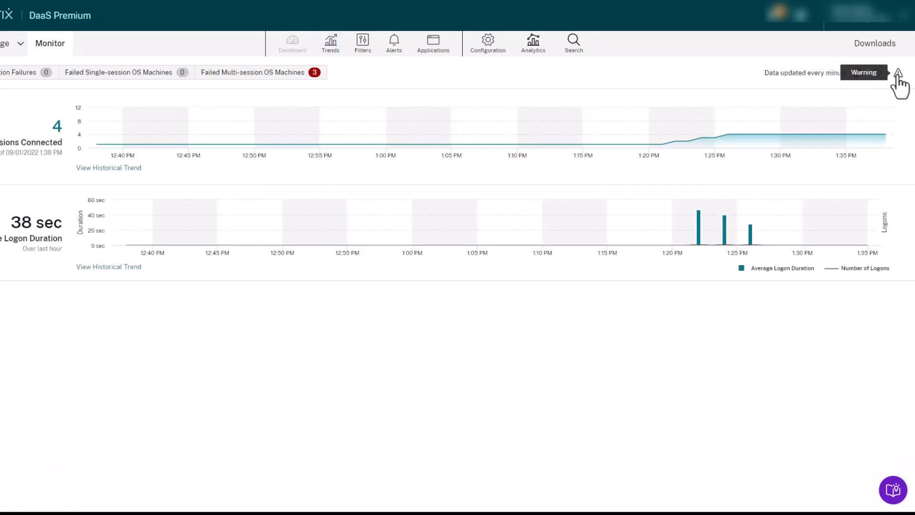
pyautogui.click(864, 72)
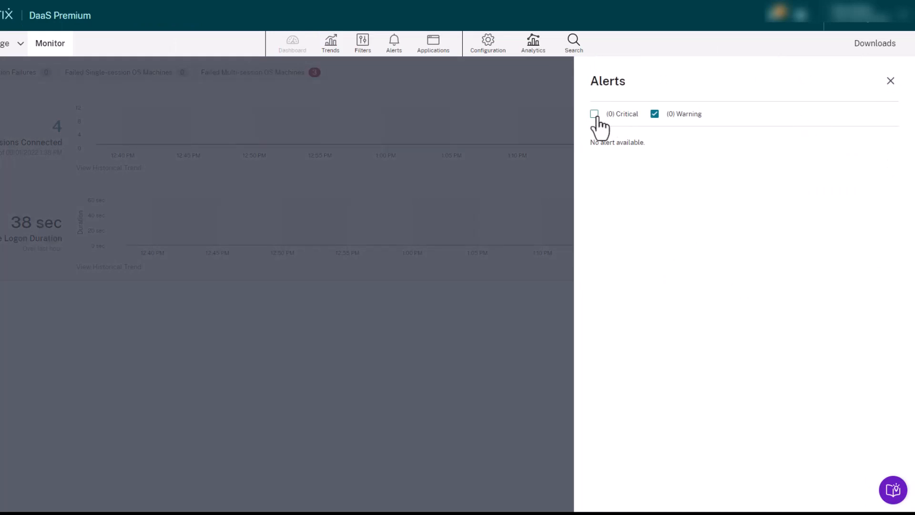
pyautogui.click(890, 80)
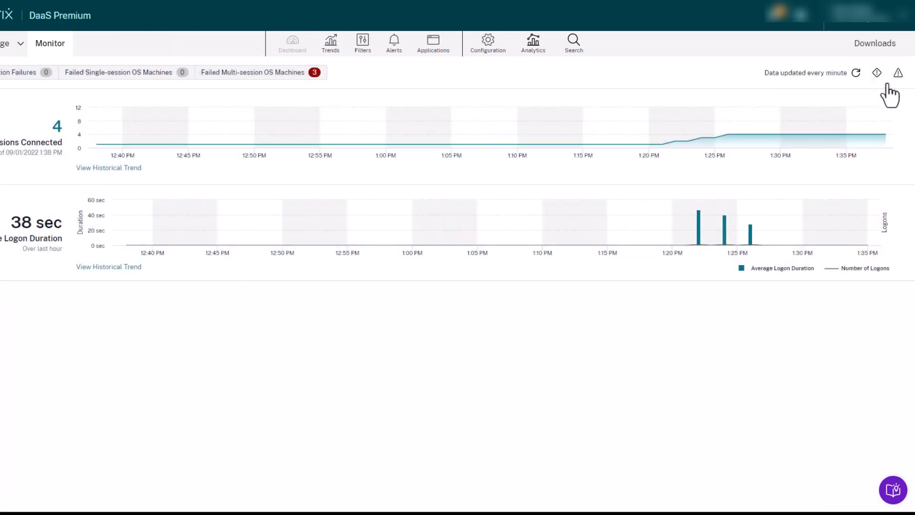
pyautogui.click(877, 72)
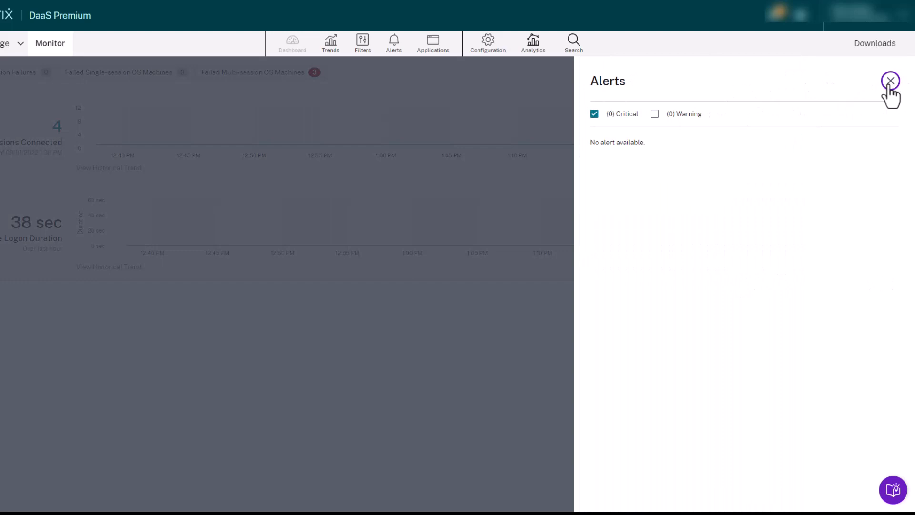
pyautogui.click(890, 80)
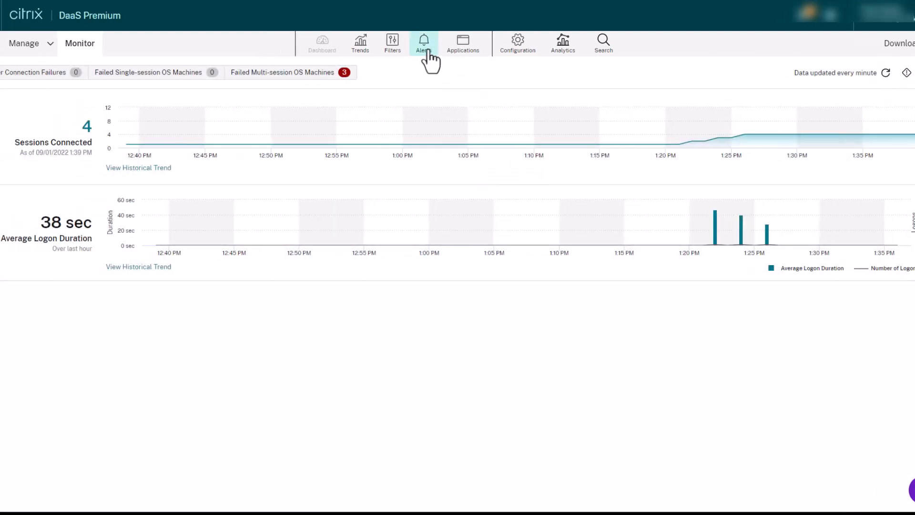
# Step: Open Alerts, apply the current filters, and show the alert policies list
pyautogui.click(424, 42)
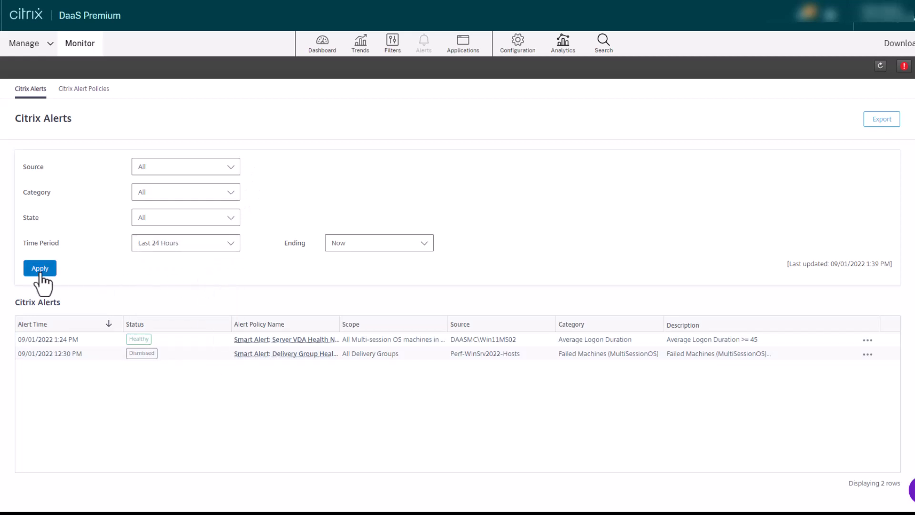
pyautogui.click(40, 268)
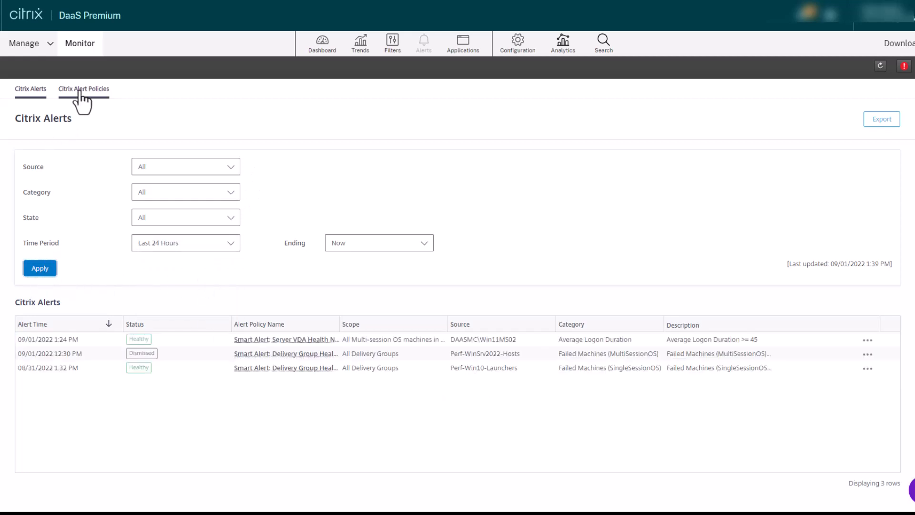
pyautogui.click(83, 88)
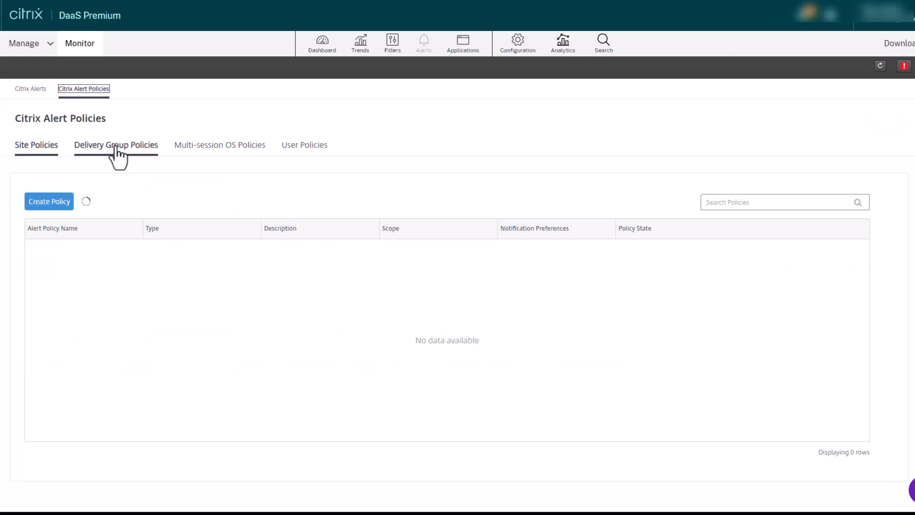
# Step: Review the Delivery Group Health Notification policy, then navigate away without saving
pyautogui.click(116, 145)
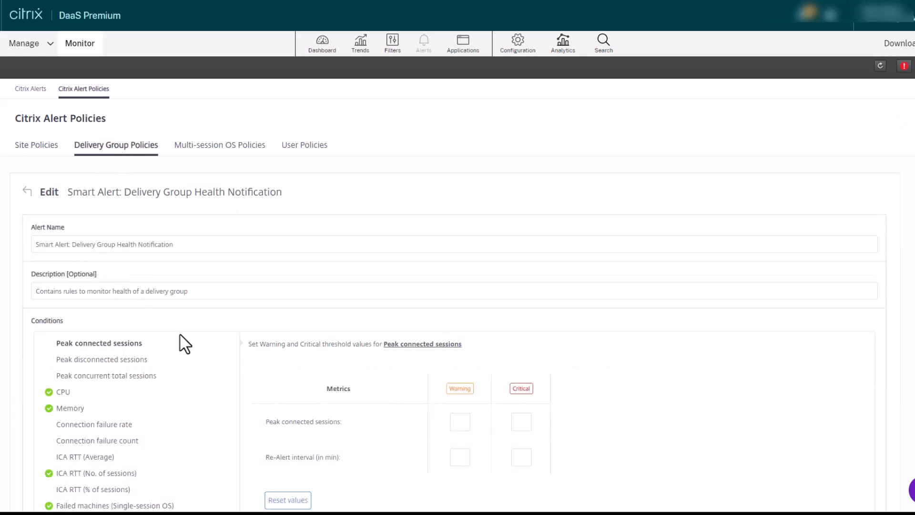
pyautogui.scroll(-3)
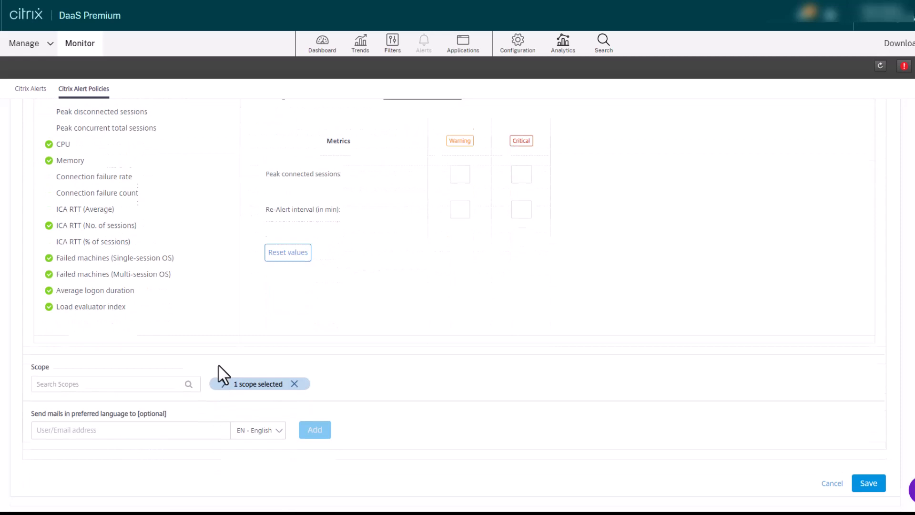
pyautogui.click(831, 483)
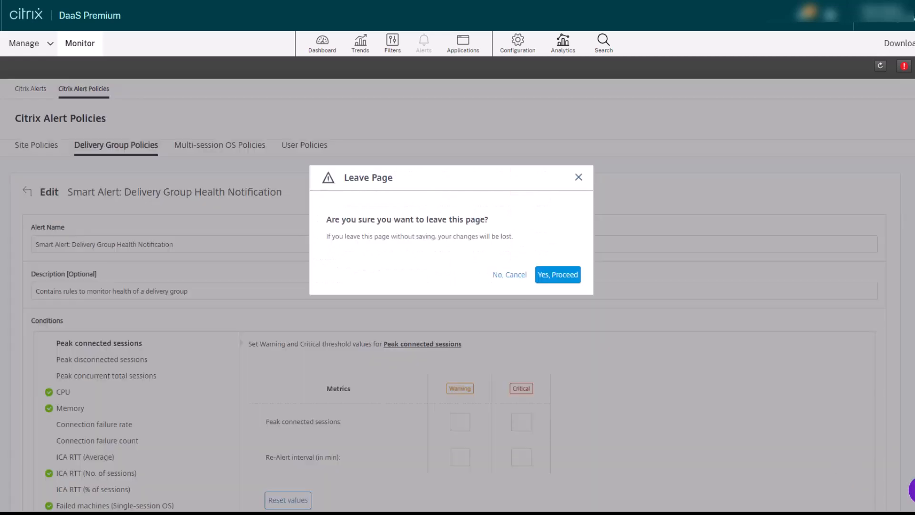
# Step: Confirm leaving, view last-month Logon Performance and Failures trends, then Machine Usage
pyautogui.click(557, 274)
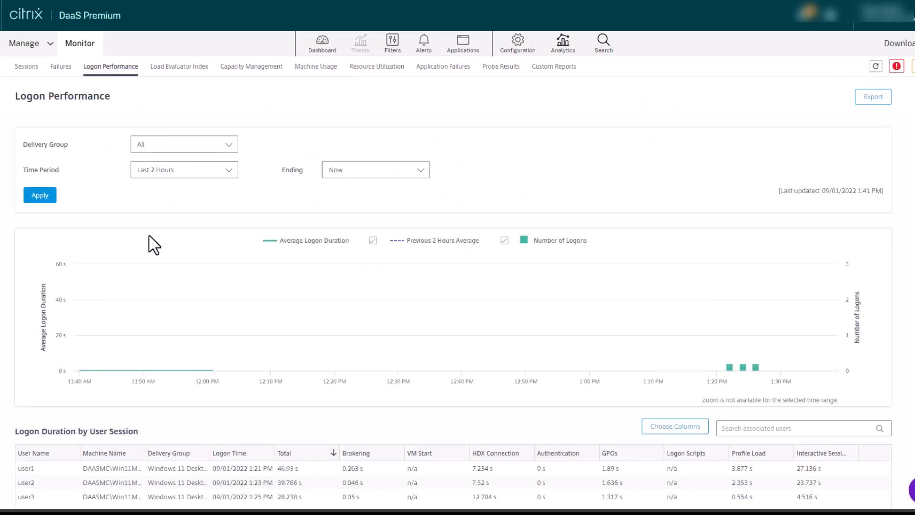
pyautogui.click(184, 169)
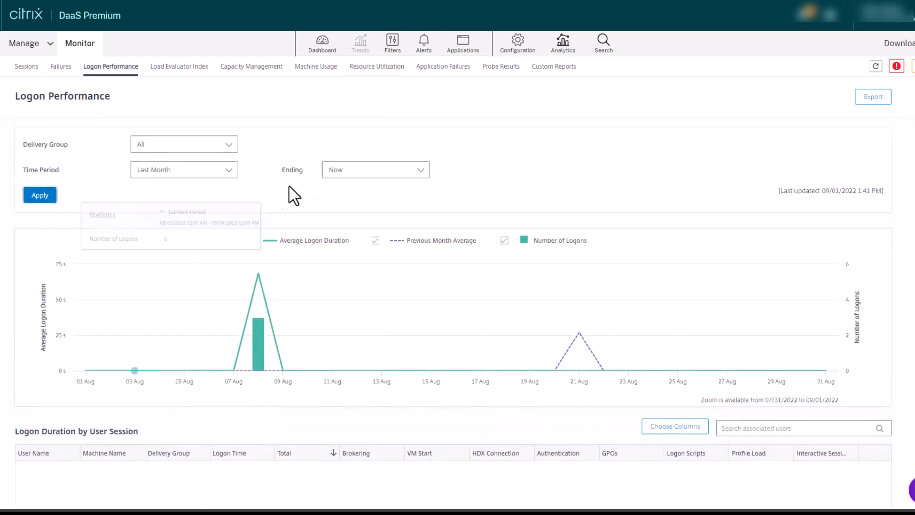
pyautogui.moveTo(41, 70)
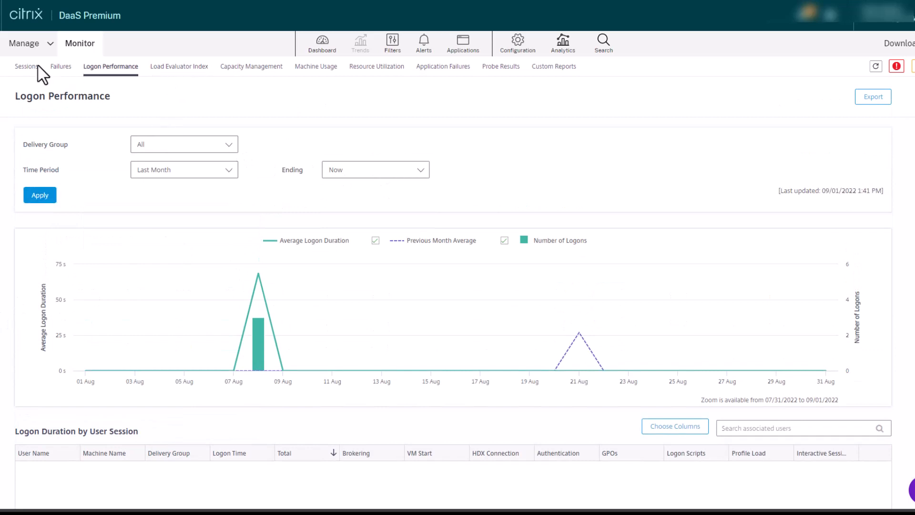
pyautogui.click(61, 66)
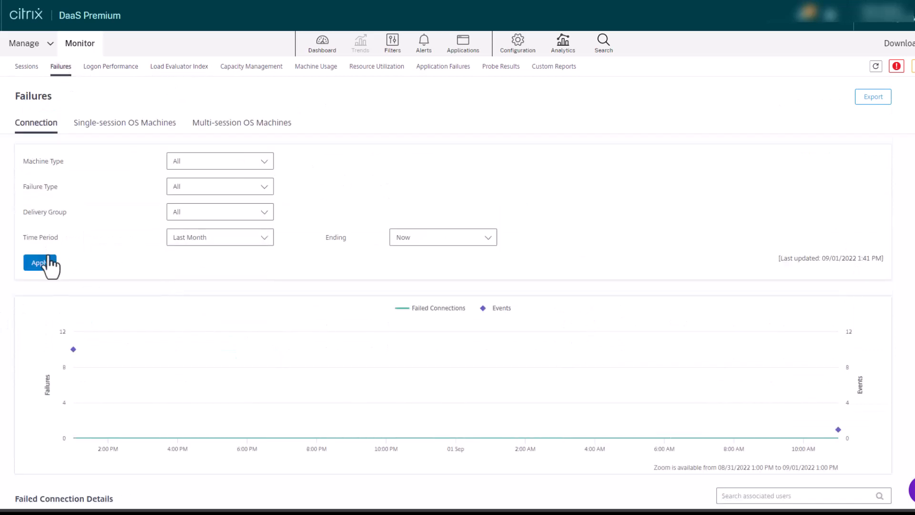
pyautogui.click(39, 262)
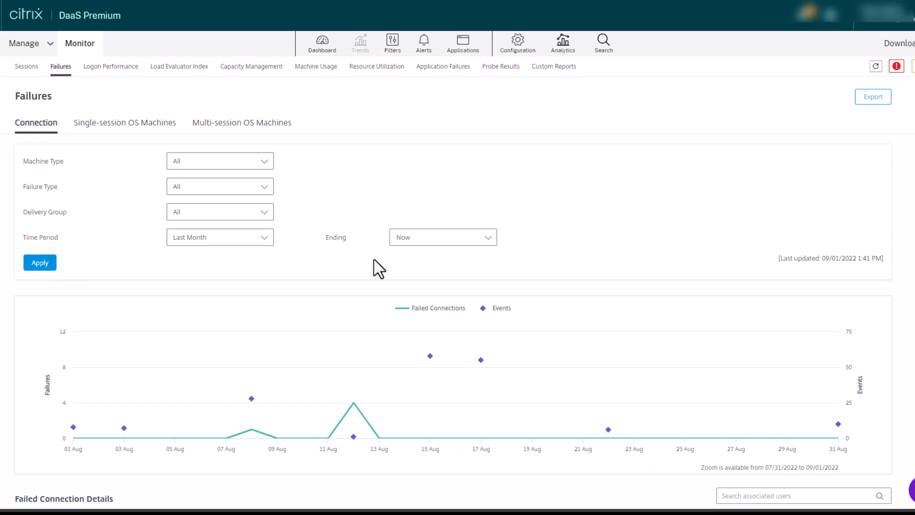
pyautogui.moveTo(258, 87)
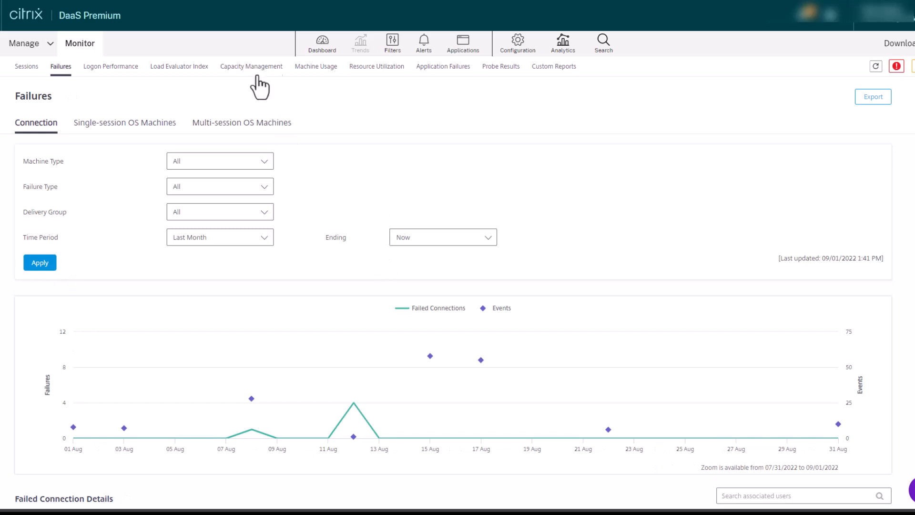
pyautogui.click(315, 66)
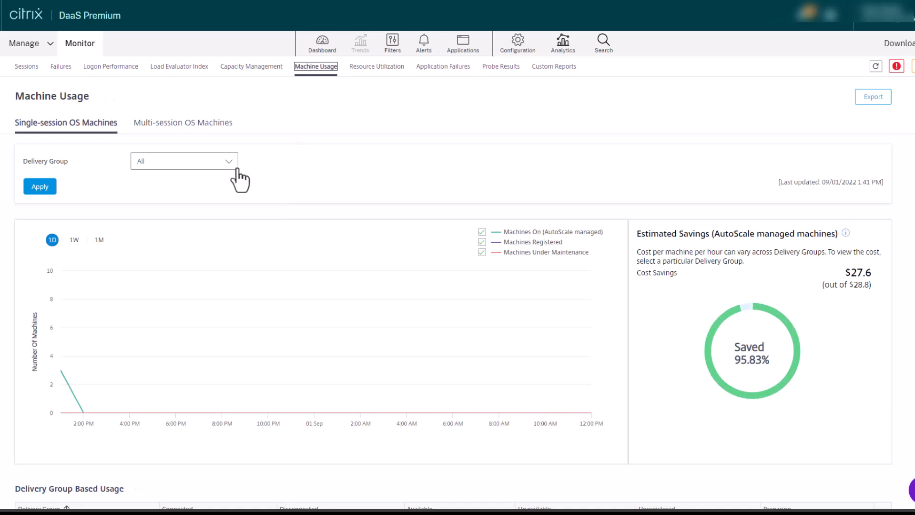
# Step: Filter Machine Usage to the Perf-Win10-Launchers delivery group, showing $0.4 per machine hour
pyautogui.click(184, 160)
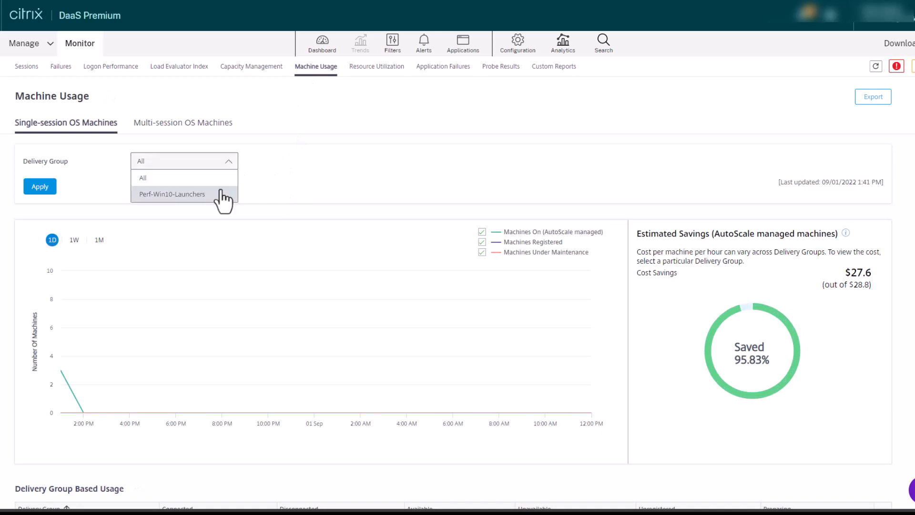
pyautogui.click(172, 194)
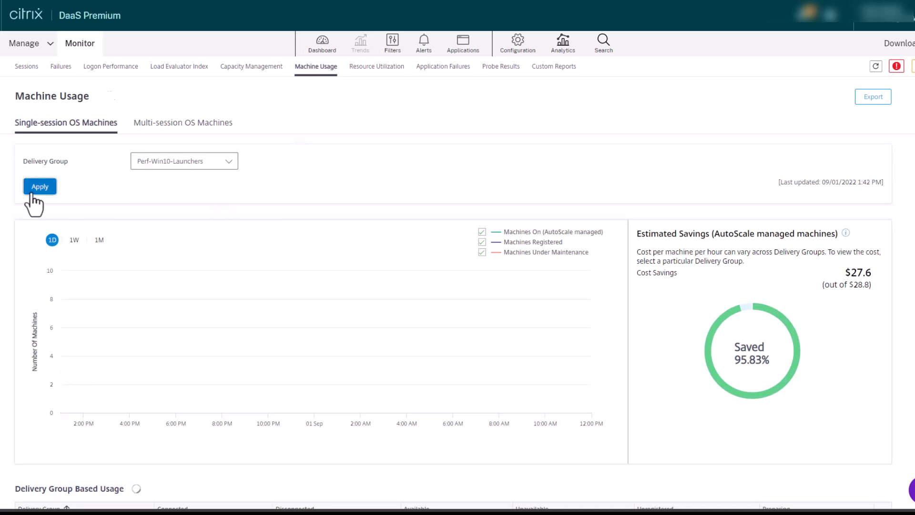
pyautogui.click(39, 186)
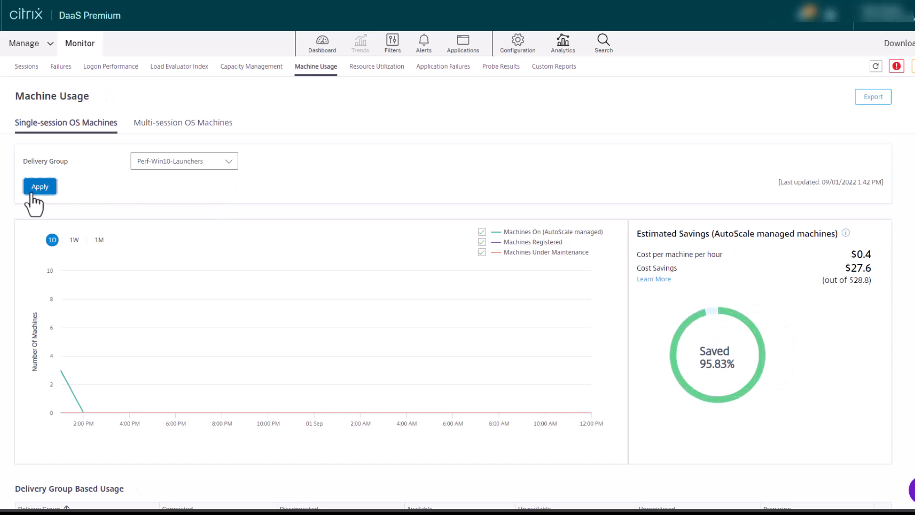
pyautogui.moveTo(783, 167)
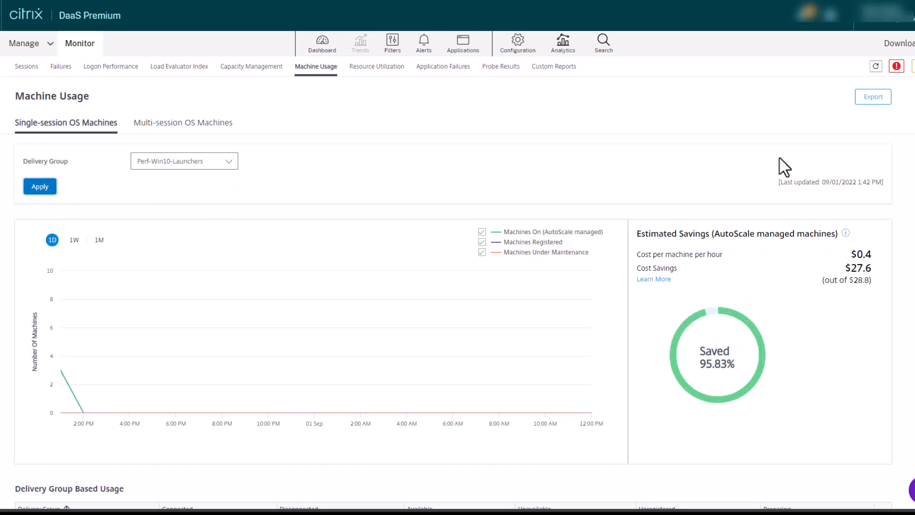